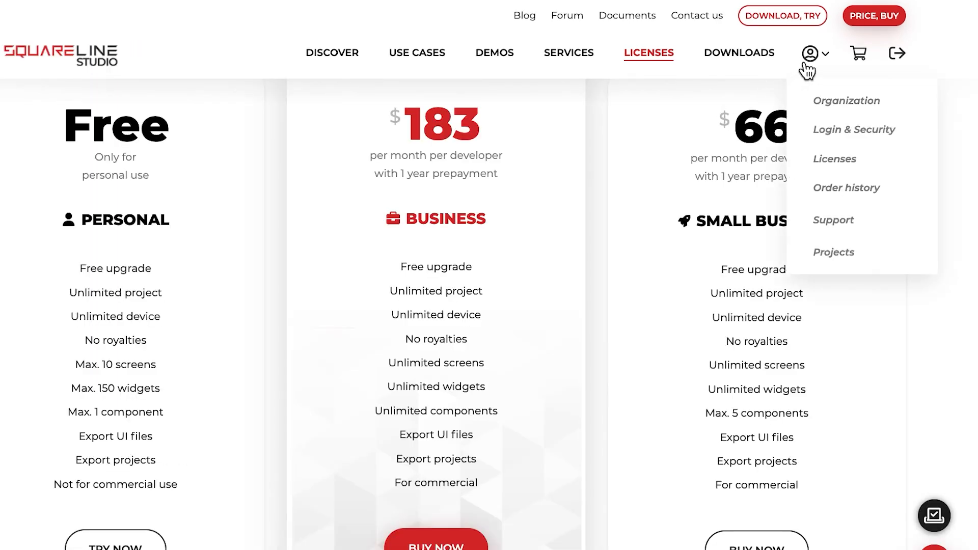
# Step: View the account's Licenses page, then return to the SquareLine home page
pyautogui.click(834, 159)
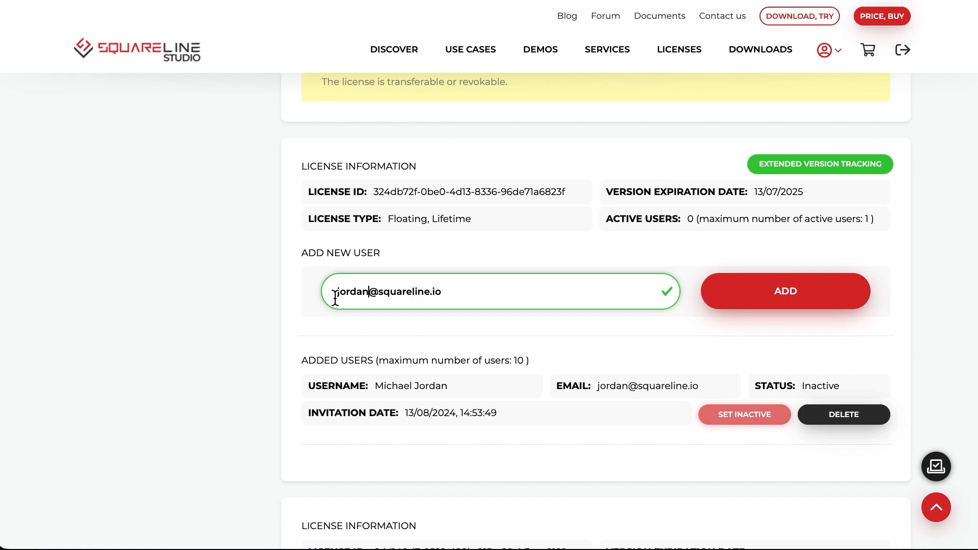
pyautogui.click(785, 291)
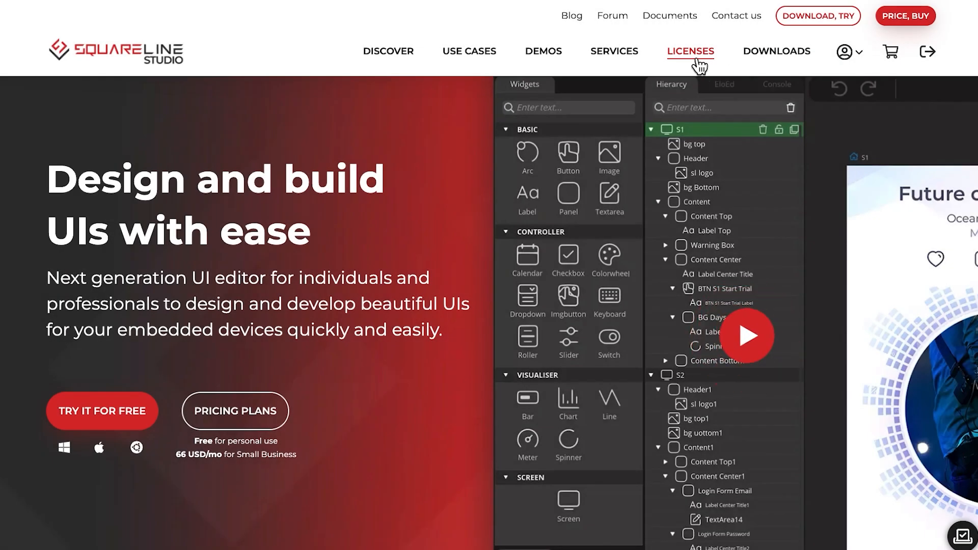
# Step: Open the plan comparison page, highlight the PERSONAL heading, and scroll to the support rows
pyautogui.click(691, 51)
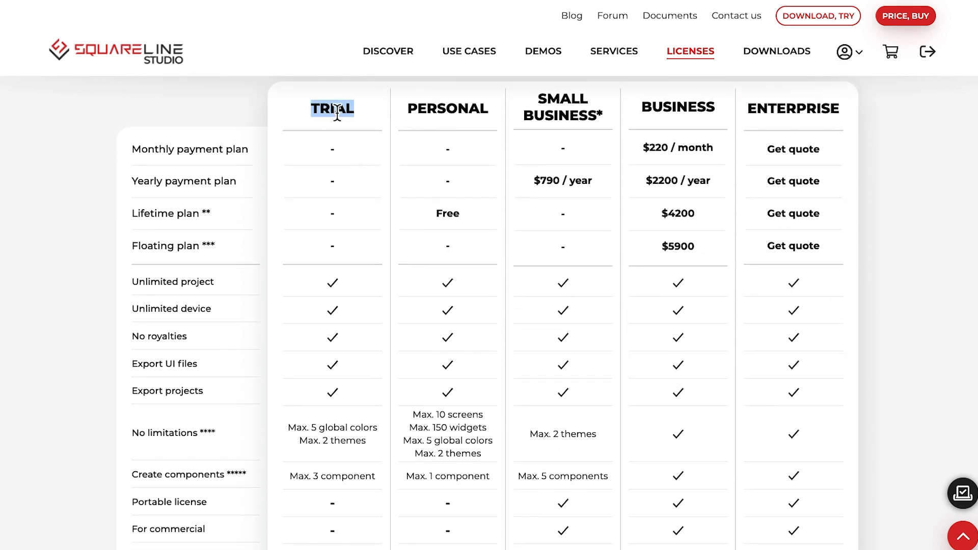
pyautogui.moveTo(320, 126)
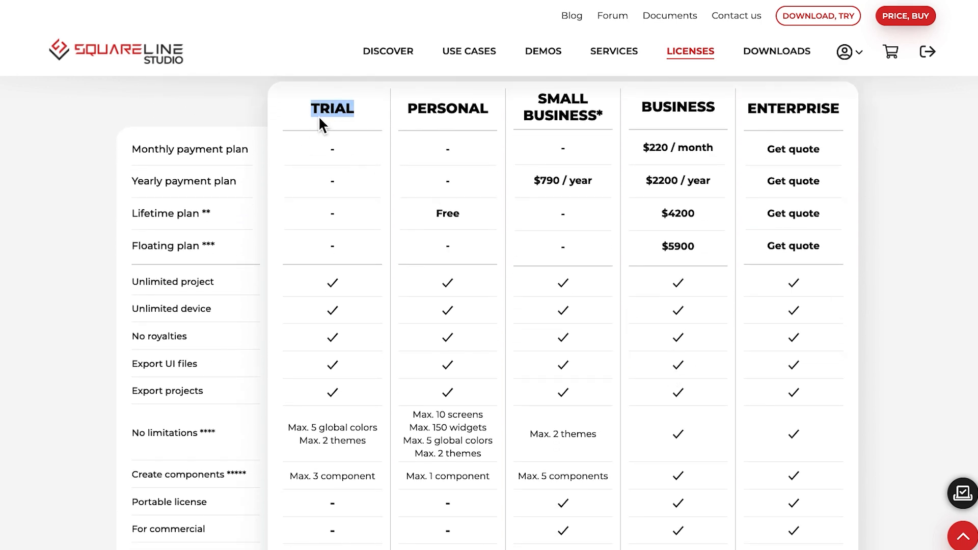
pyautogui.moveTo(382, 131)
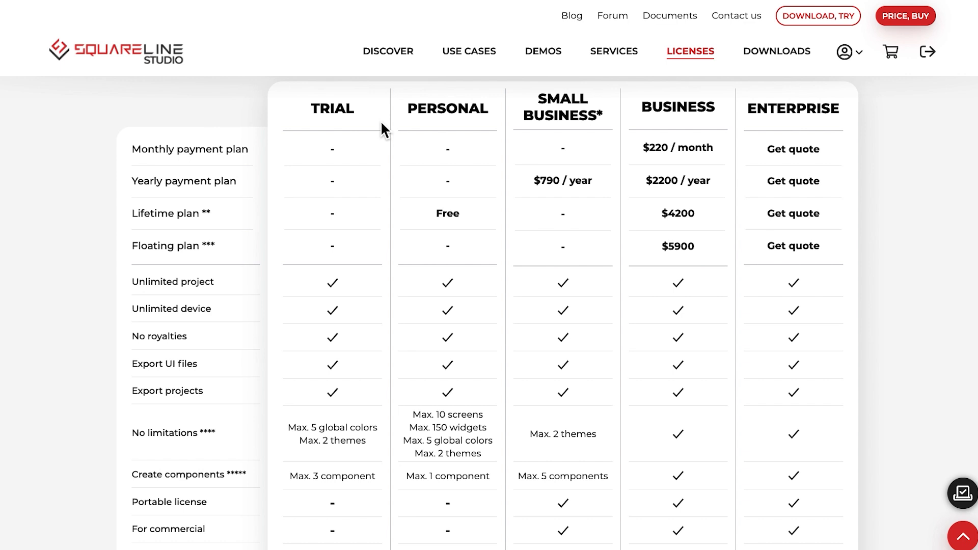
pyautogui.moveTo(358, 519)
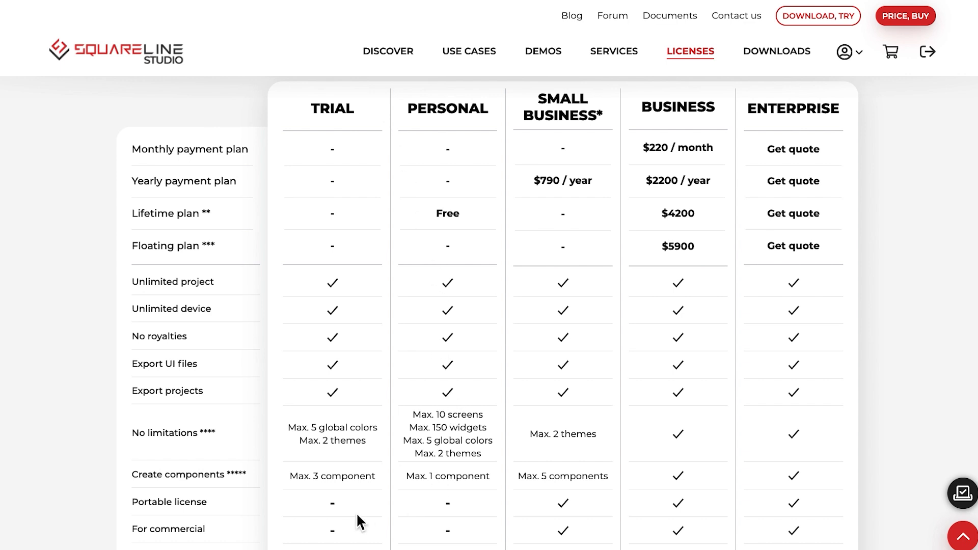
pyautogui.moveTo(649, 427)
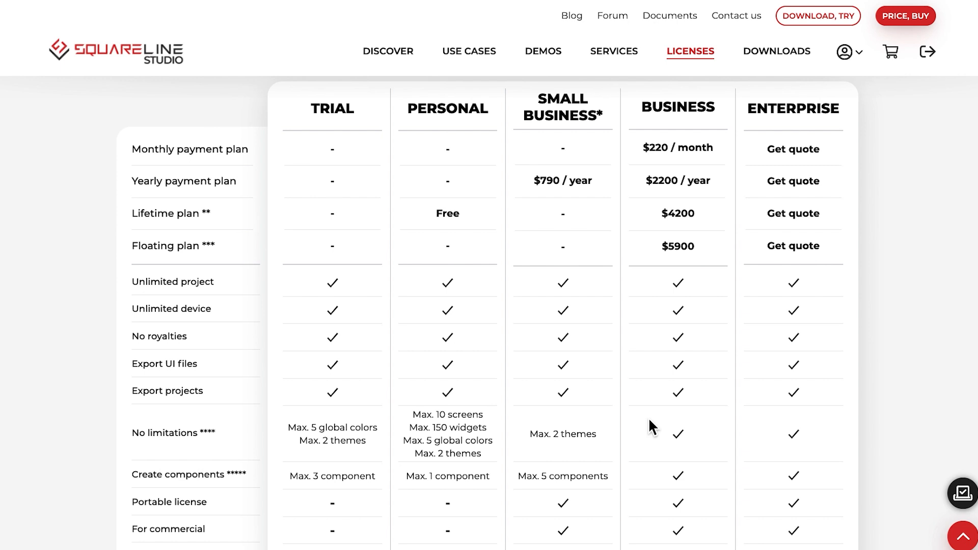
pyautogui.doubleClick(447, 108)
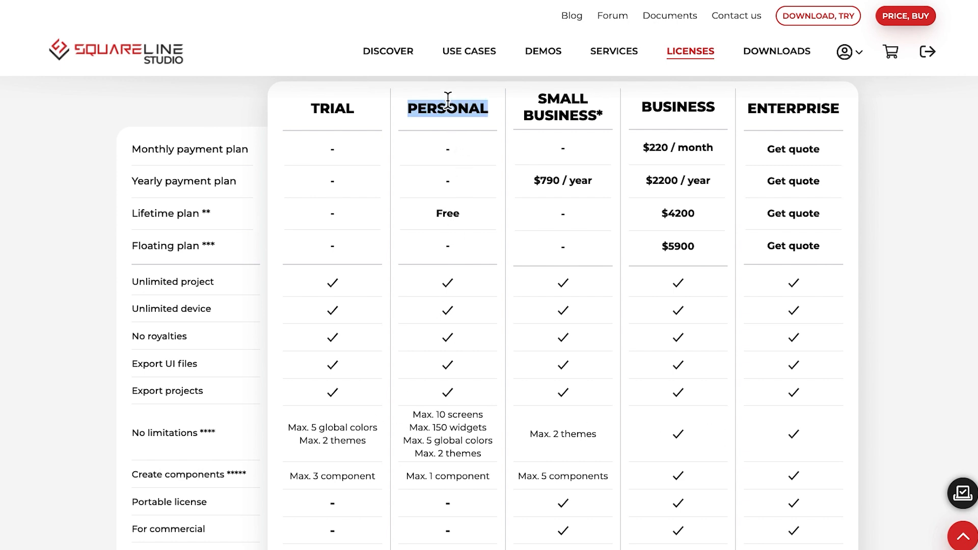
pyautogui.moveTo(502, 131)
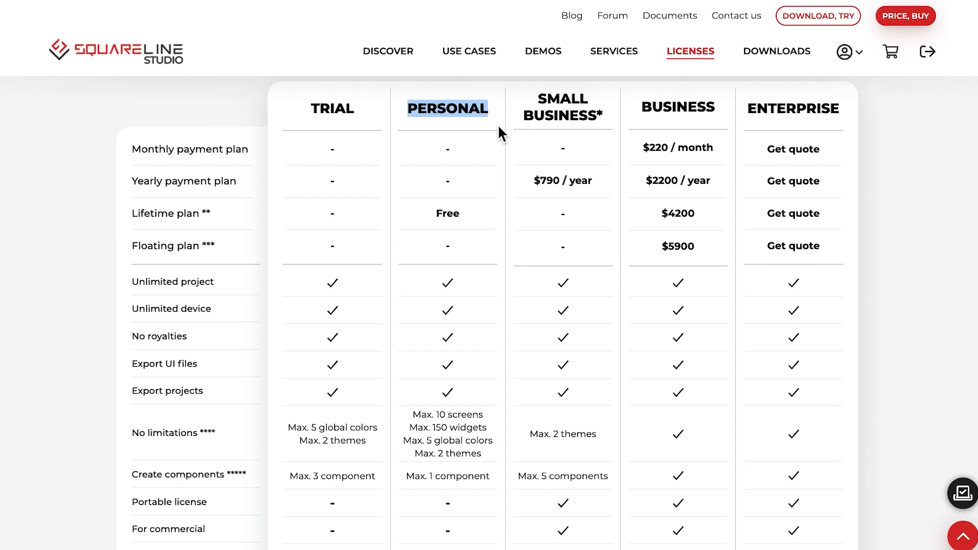
pyautogui.moveTo(472, 216)
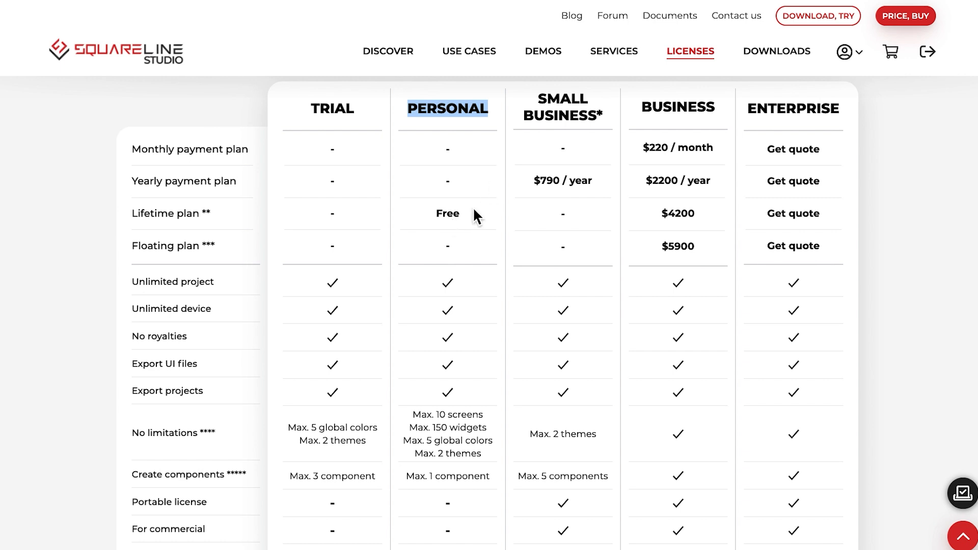
pyautogui.moveTo(503, 148)
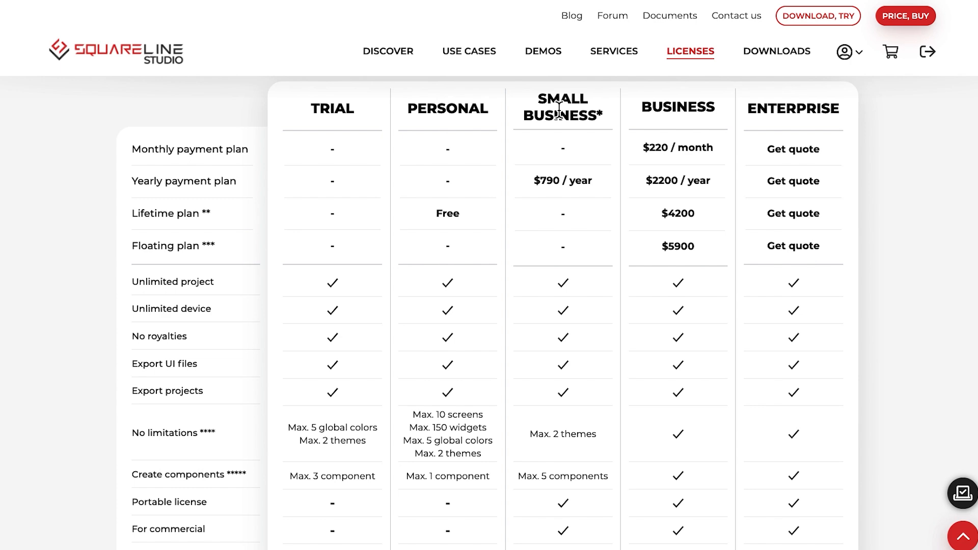
pyautogui.moveTo(583, 425)
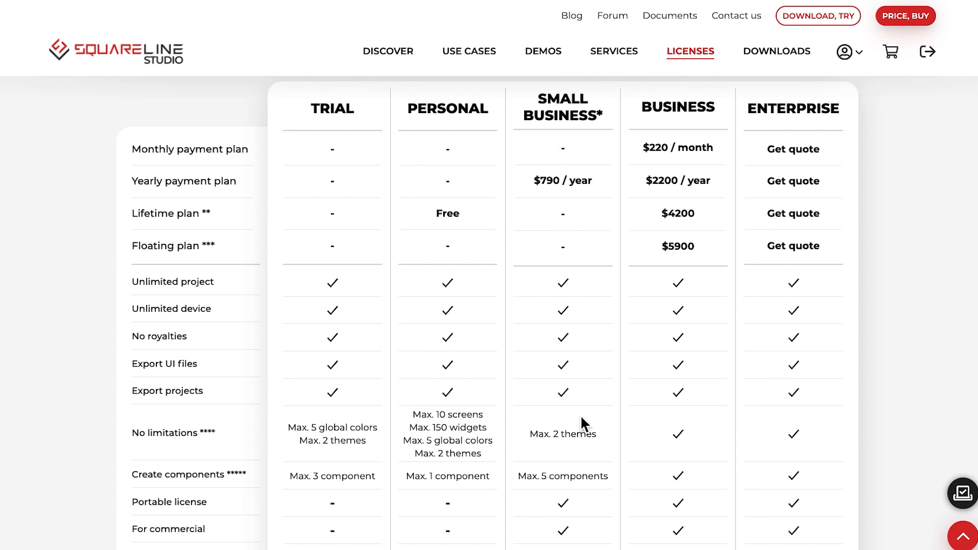
pyautogui.scroll(-3)
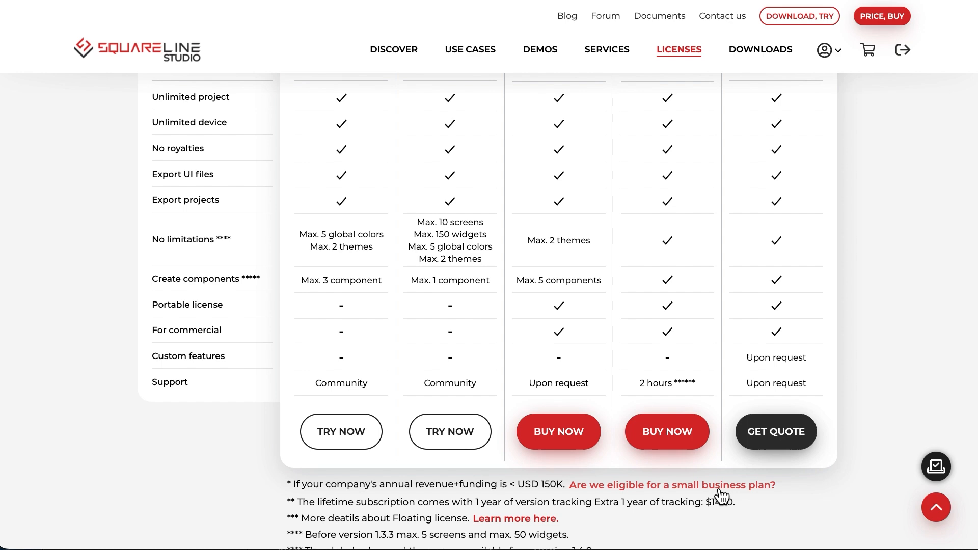
pyautogui.scroll(3)
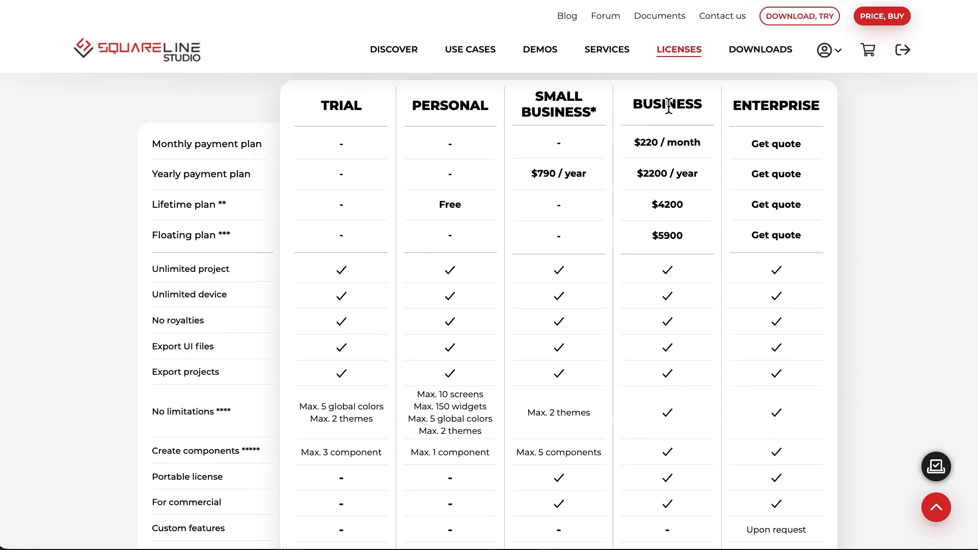
pyautogui.doubleClick(172, 144)
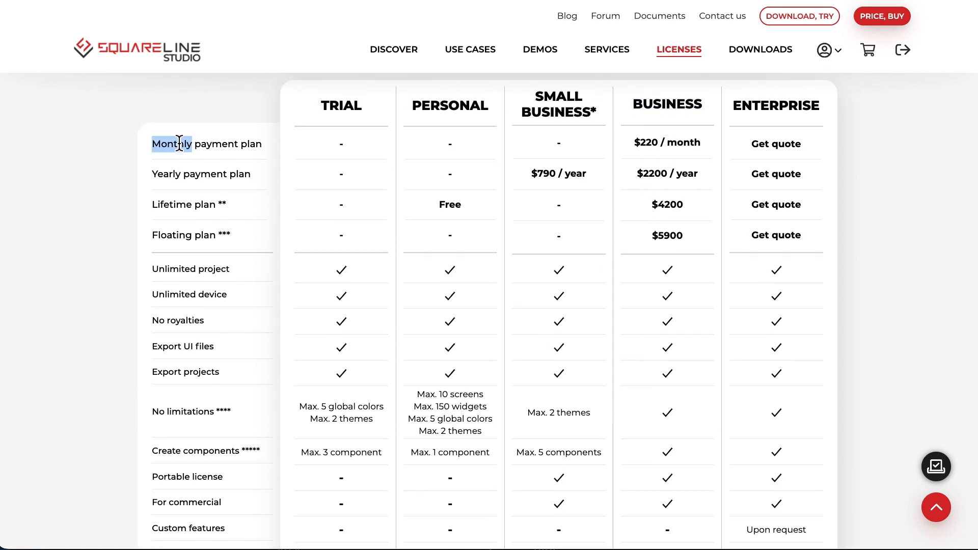
pyautogui.moveTo(178, 155)
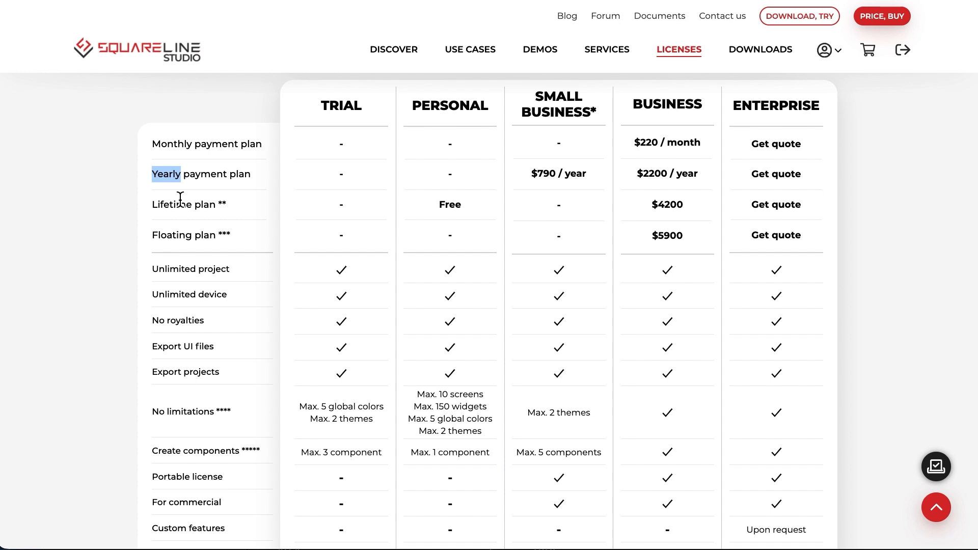
pyautogui.doubleClick(171, 205)
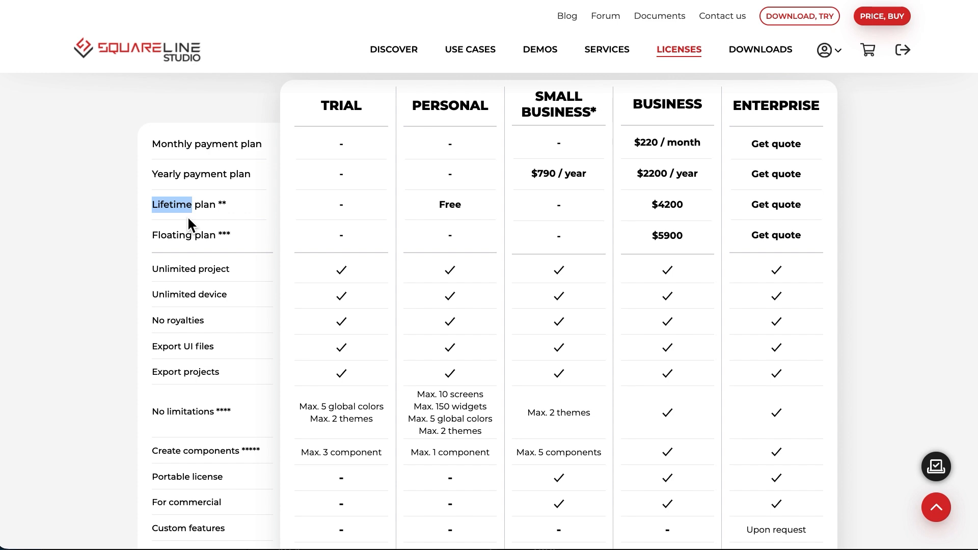
pyautogui.moveTo(153, 243)
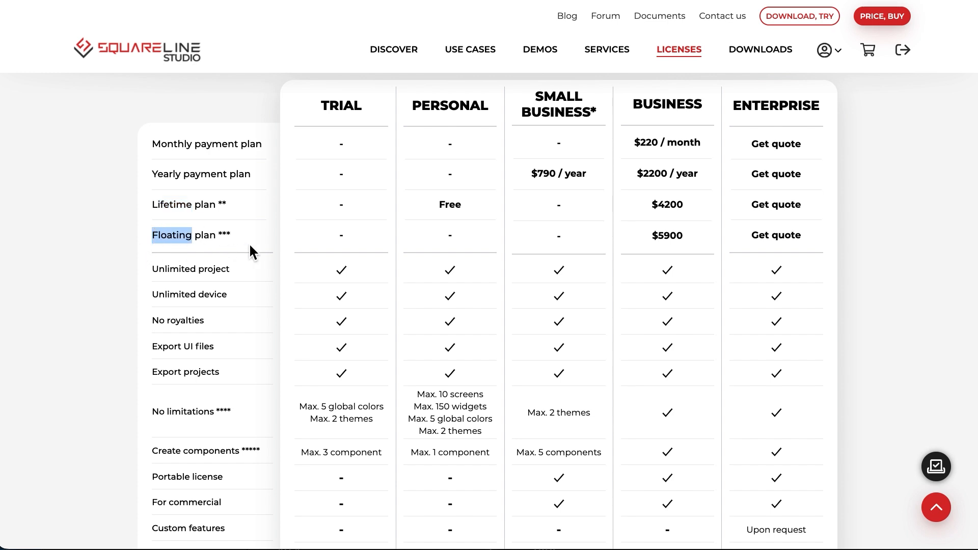
pyautogui.moveTo(209, 256)
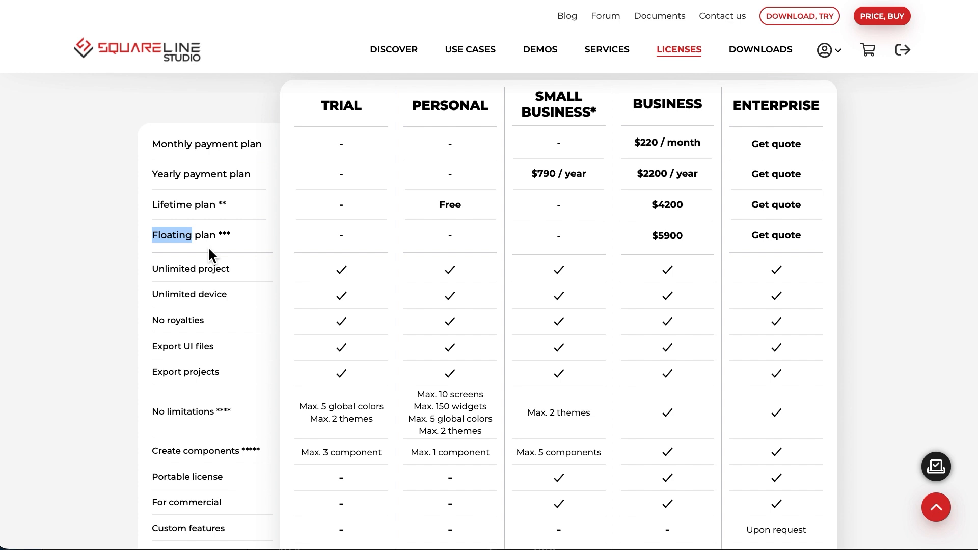
pyautogui.moveTo(223, 255)
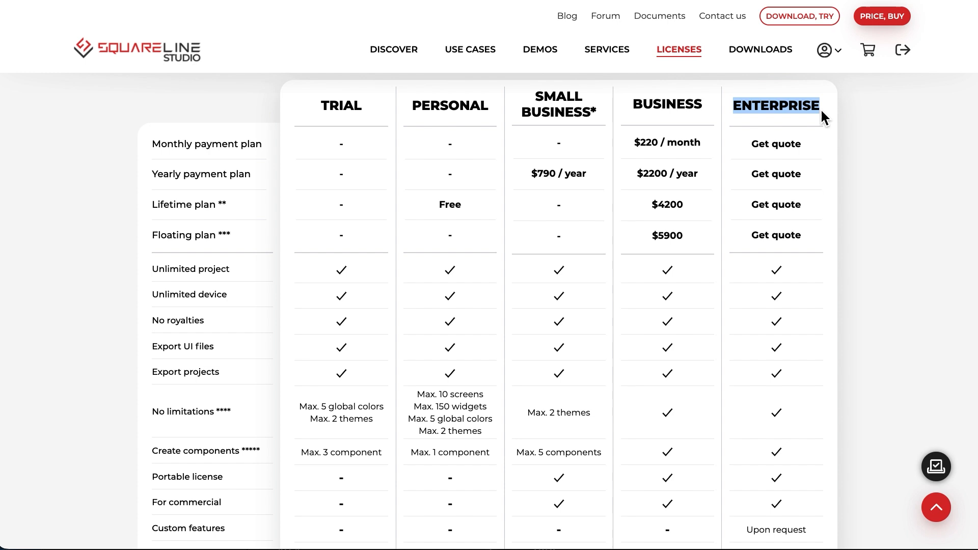
pyautogui.moveTo(816, 126)
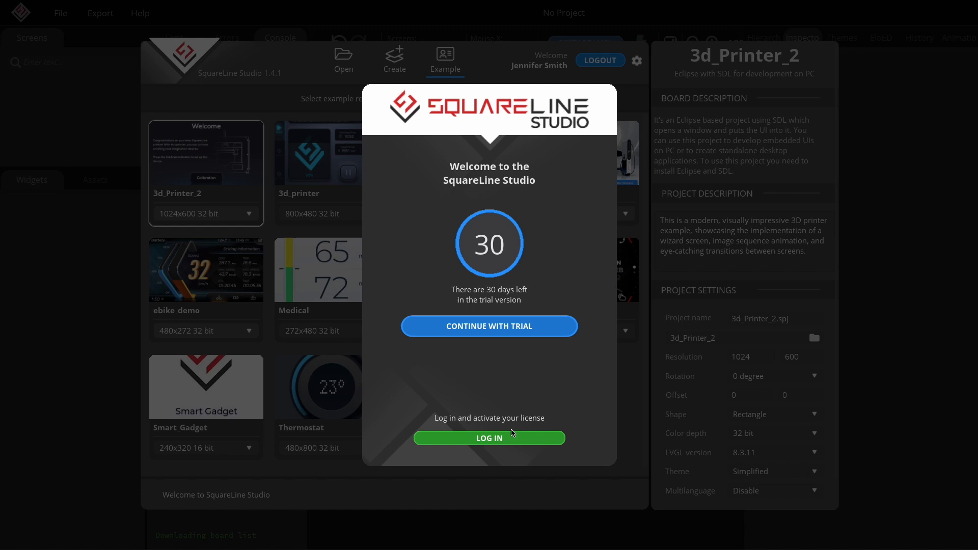
pyautogui.moveTo(515, 441)
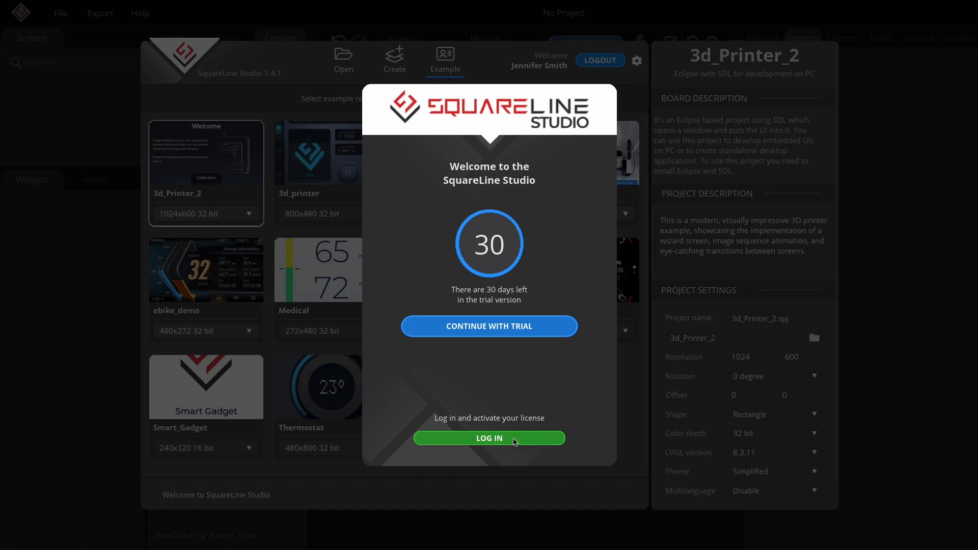
# Step: Switch from the trial welcome to the sign-in form and submit the credentials
pyautogui.click(489, 438)
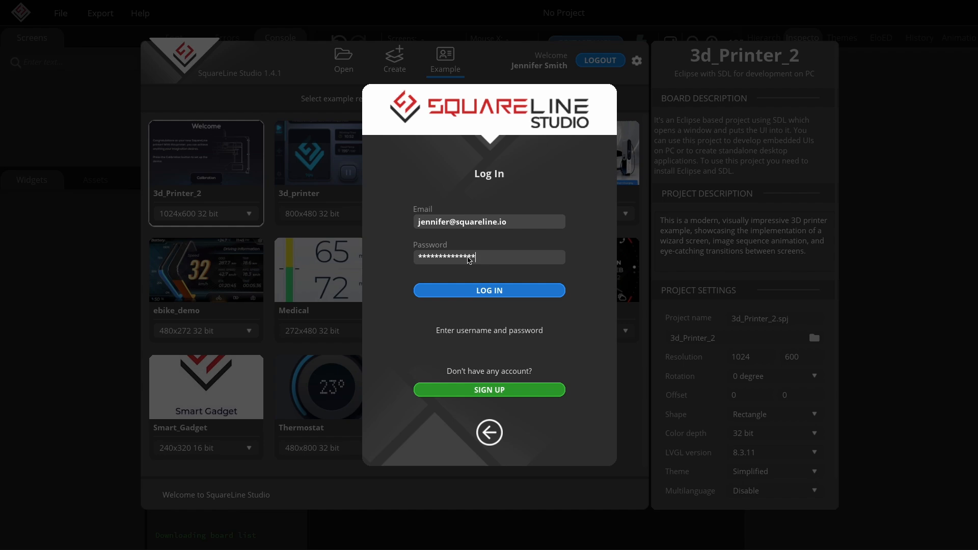
pyautogui.click(489, 290)
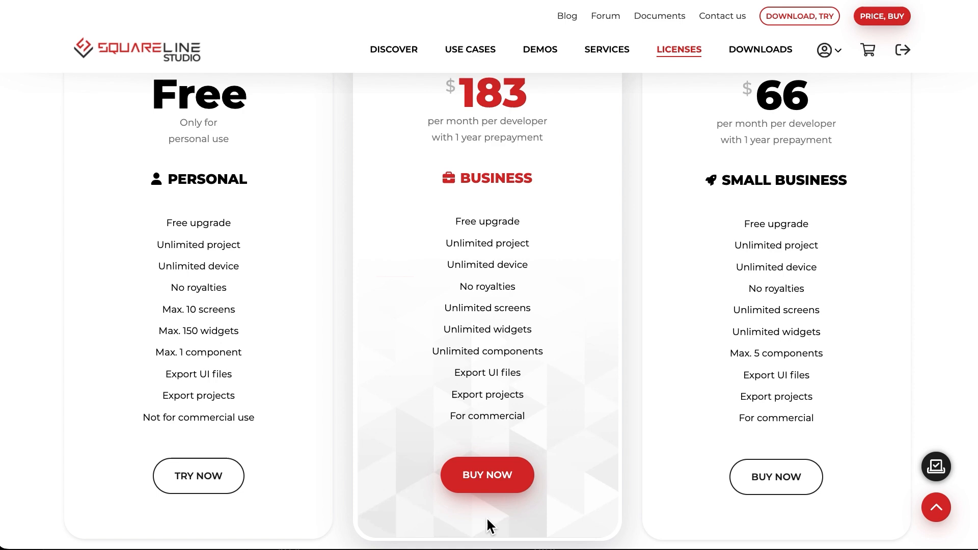
pyautogui.moveTo(493, 523)
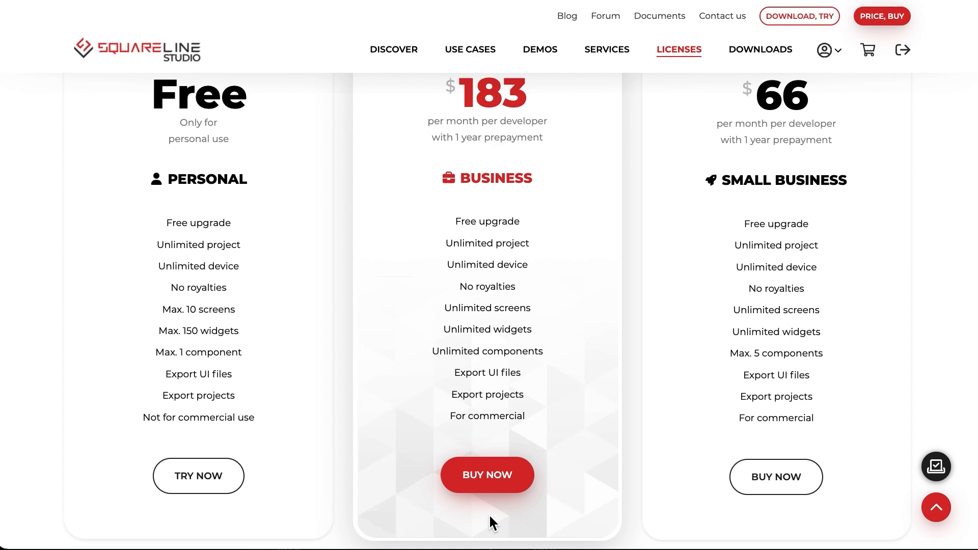
# Step: Order the Business plan as a one-time $4200 Lifetime license
pyautogui.click(487, 474)
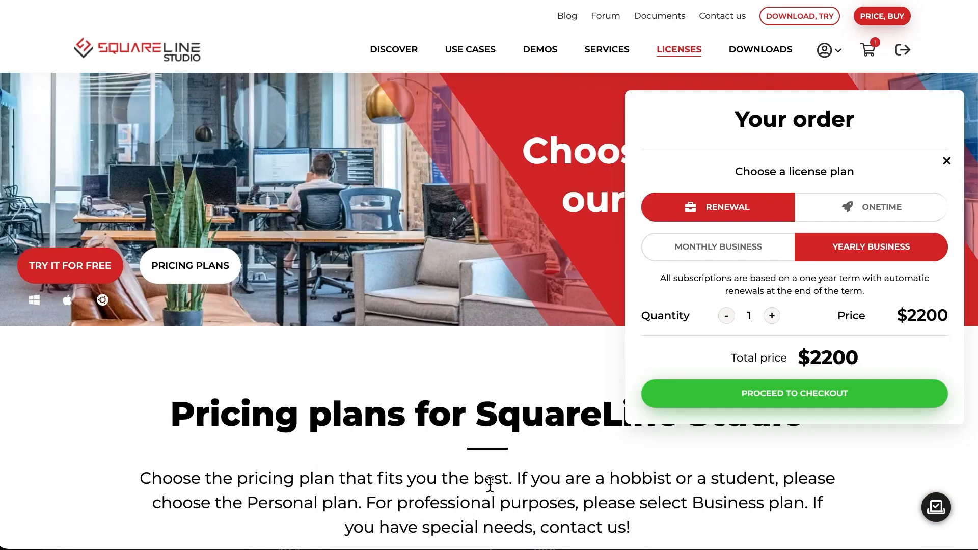
pyautogui.moveTo(847, 178)
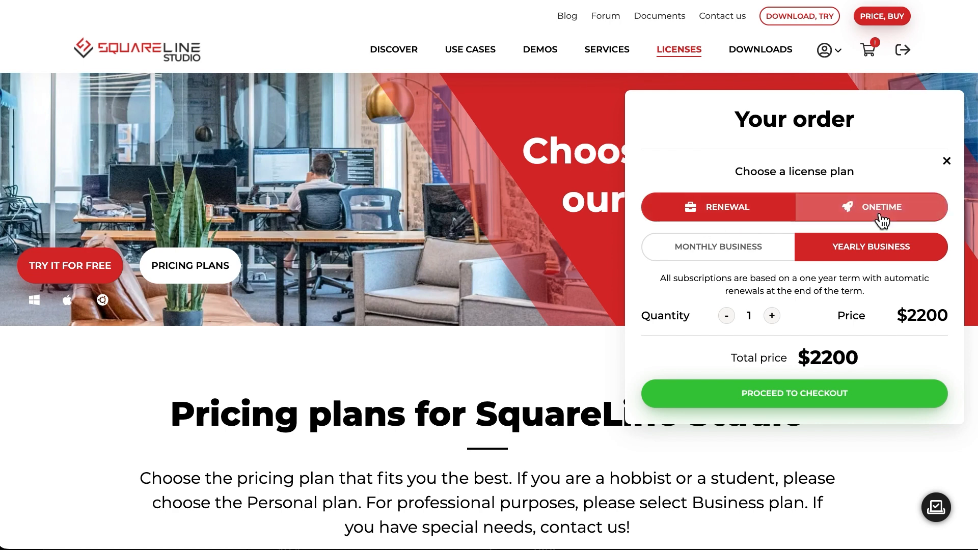
pyautogui.click(881, 207)
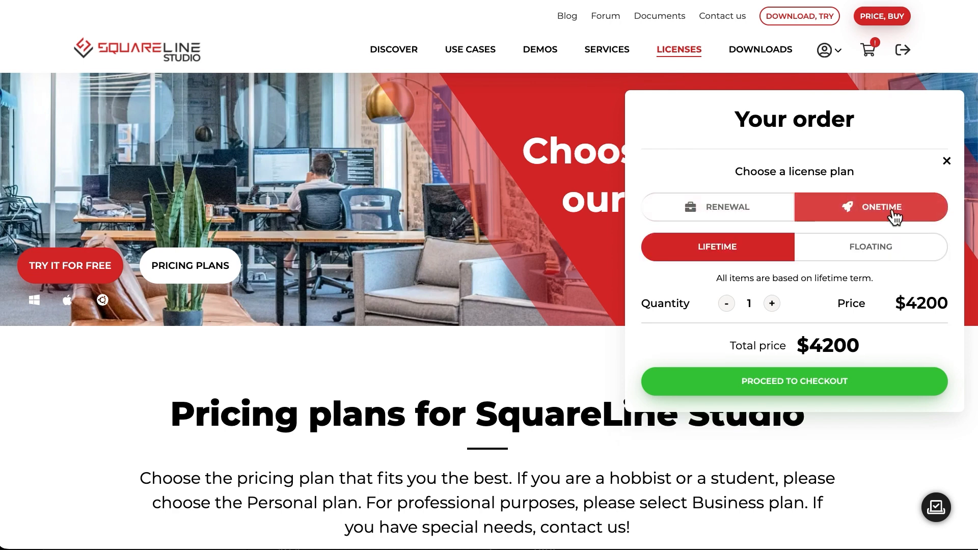
pyautogui.moveTo(850, 386)
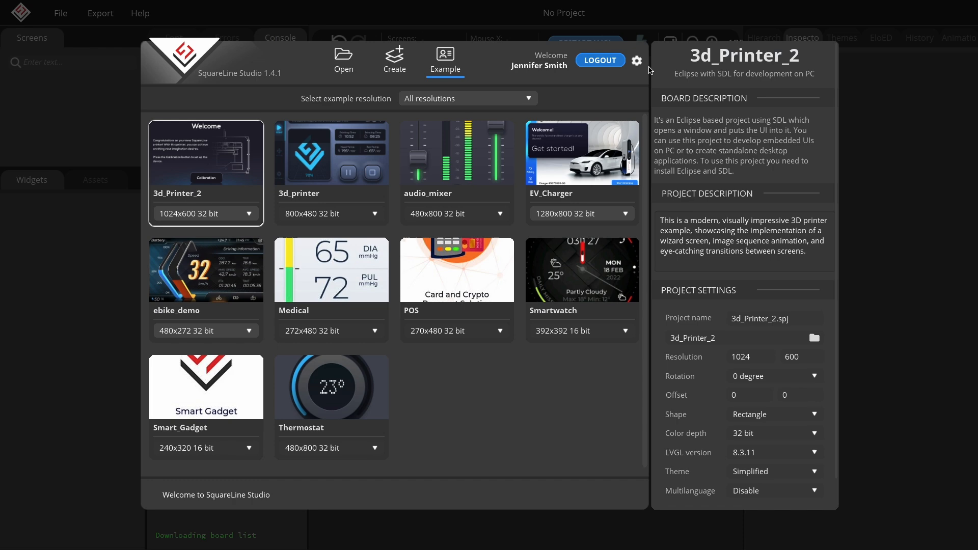
# Step: Revoke the Personal licence from Preferences and bring up the sign-in form
pyautogui.click(637, 60)
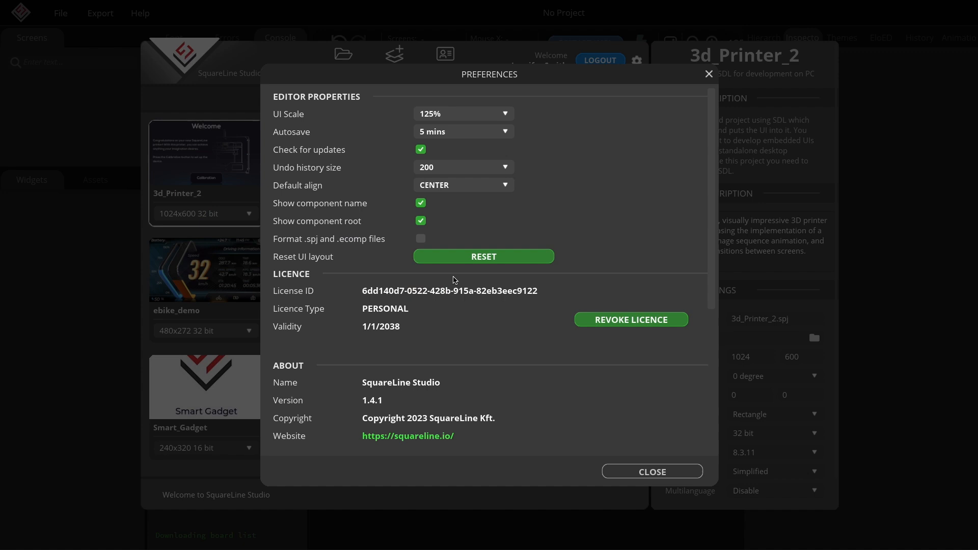
pyautogui.click(631, 320)
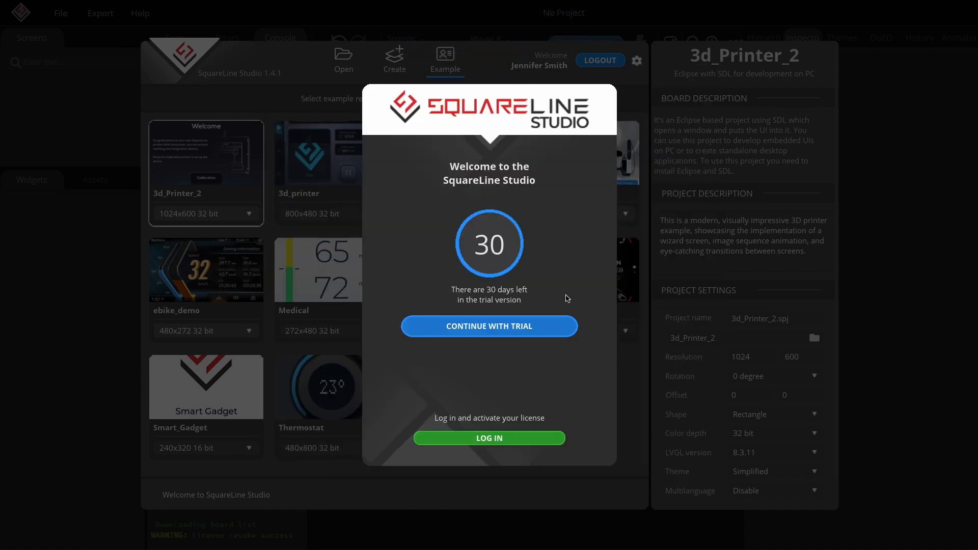
pyautogui.click(489, 438)
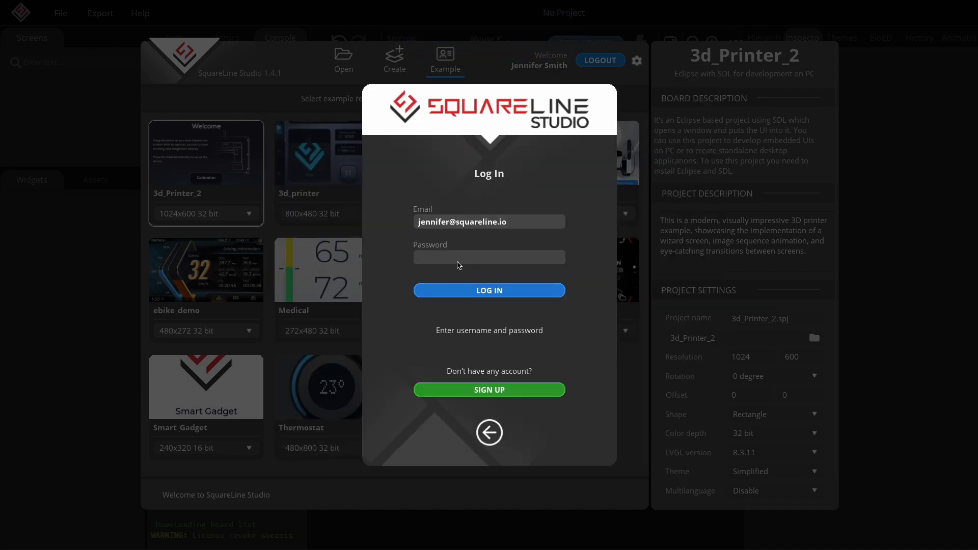
# Step: Log in and attach the BUSINESS_YEAR license expiring 7/13/2025 to this computer
pyautogui.click(489, 290)
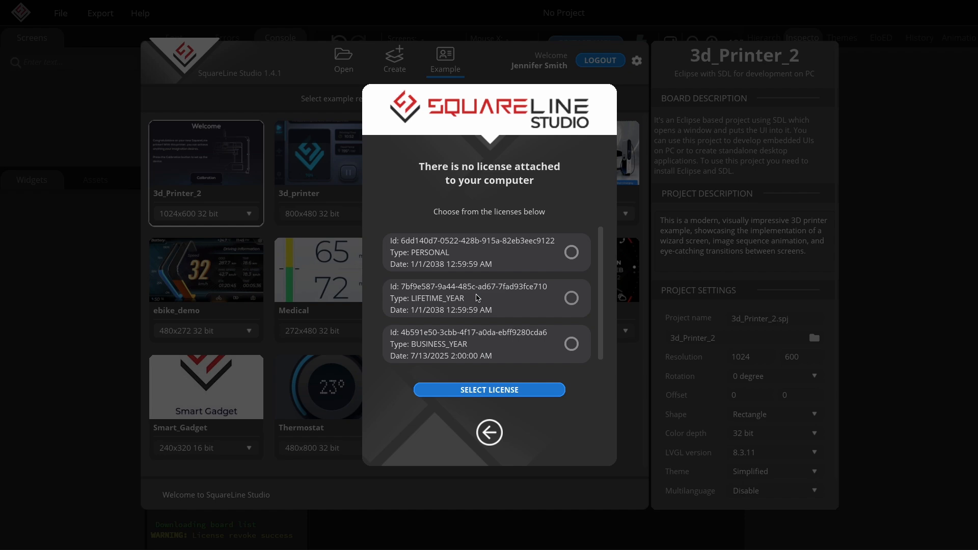
pyautogui.click(572, 344)
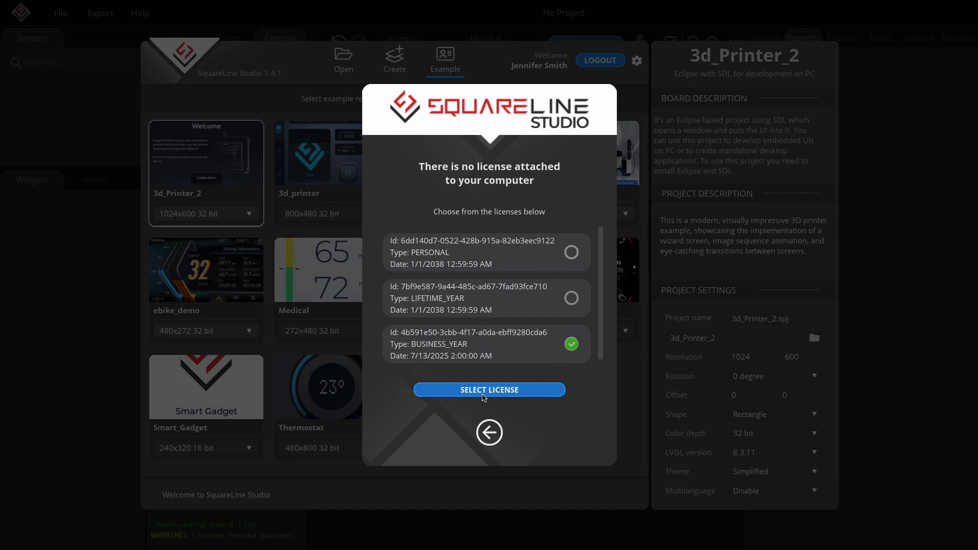
pyautogui.click(489, 390)
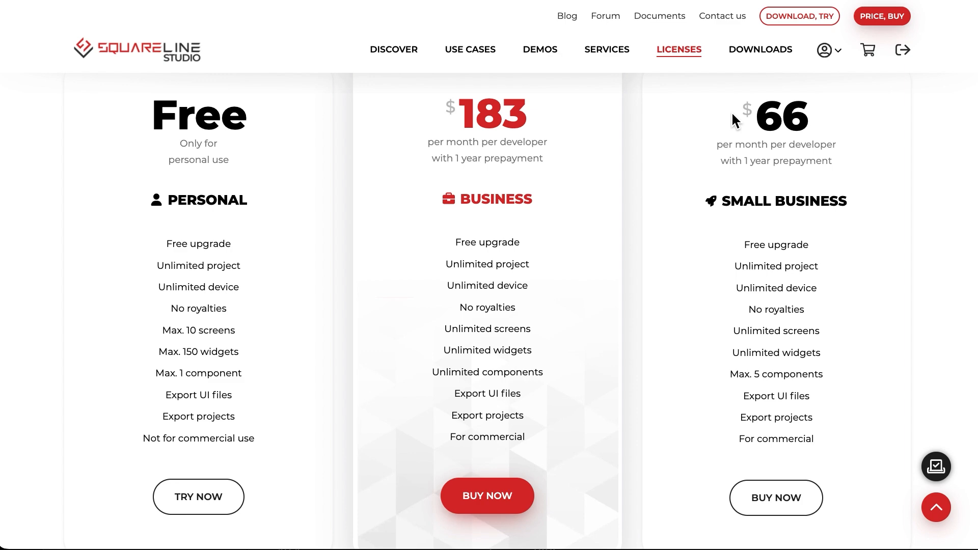
# Step: Open the account Licenses page and highlight the License ID and Remaining Revoke labels
pyautogui.click(810, 53)
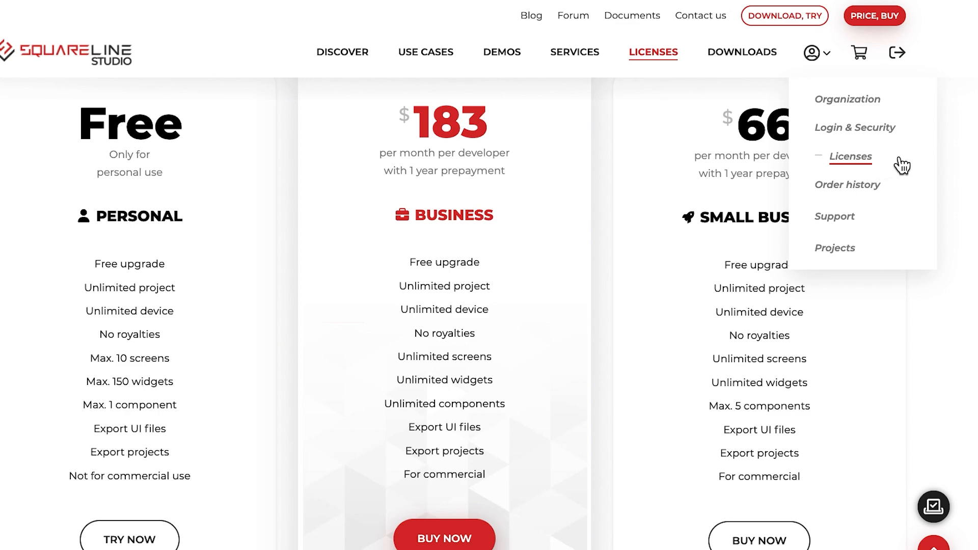
pyautogui.click(850, 156)
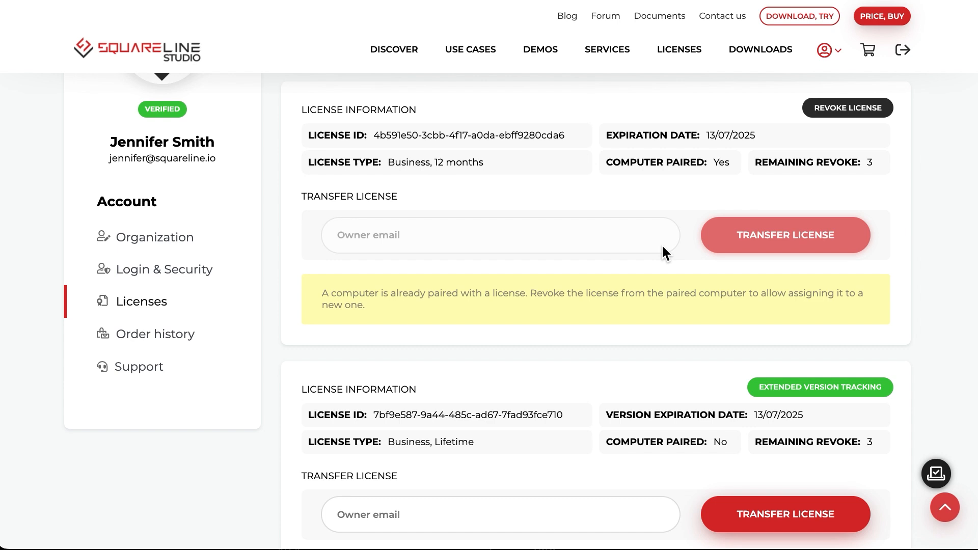
pyautogui.scroll(-3)
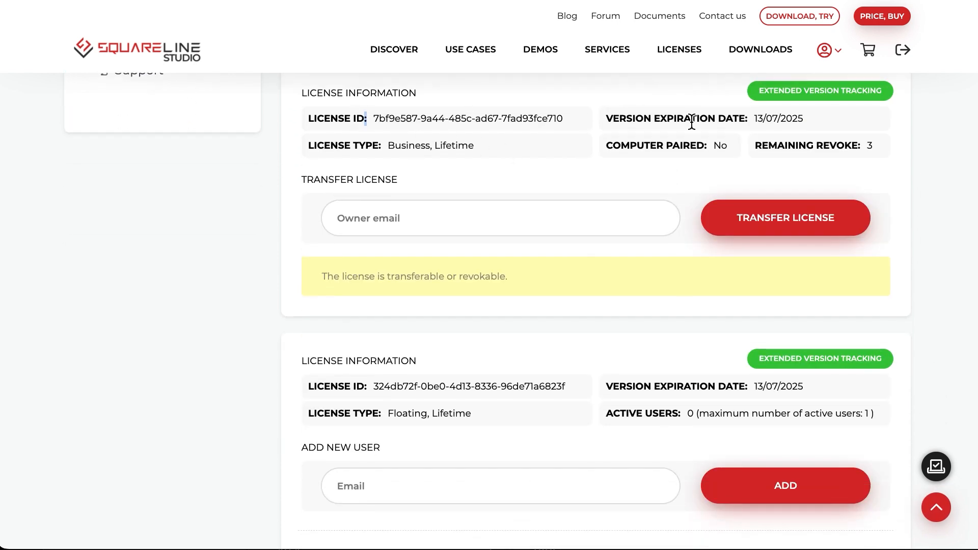
pyautogui.doubleClick(837, 145)
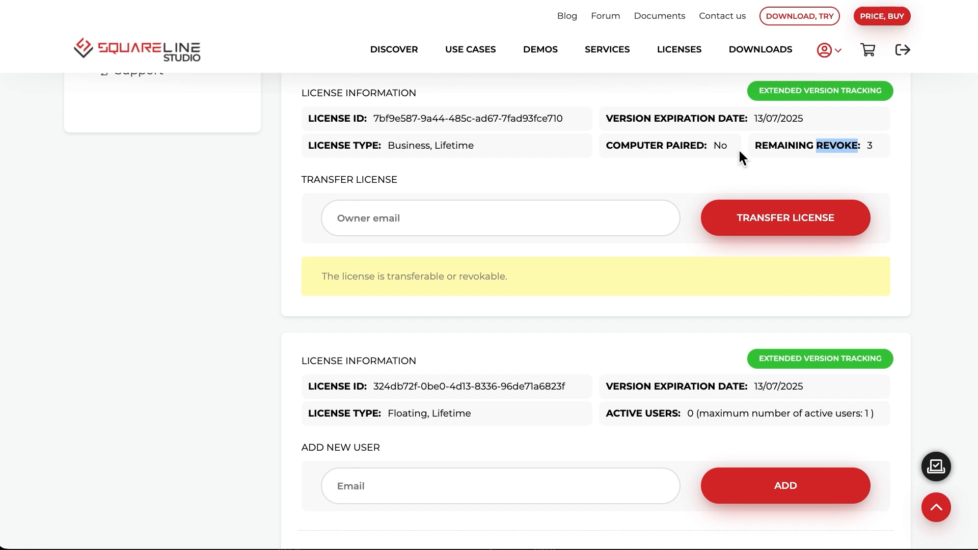
pyautogui.doubleClick(684, 145)
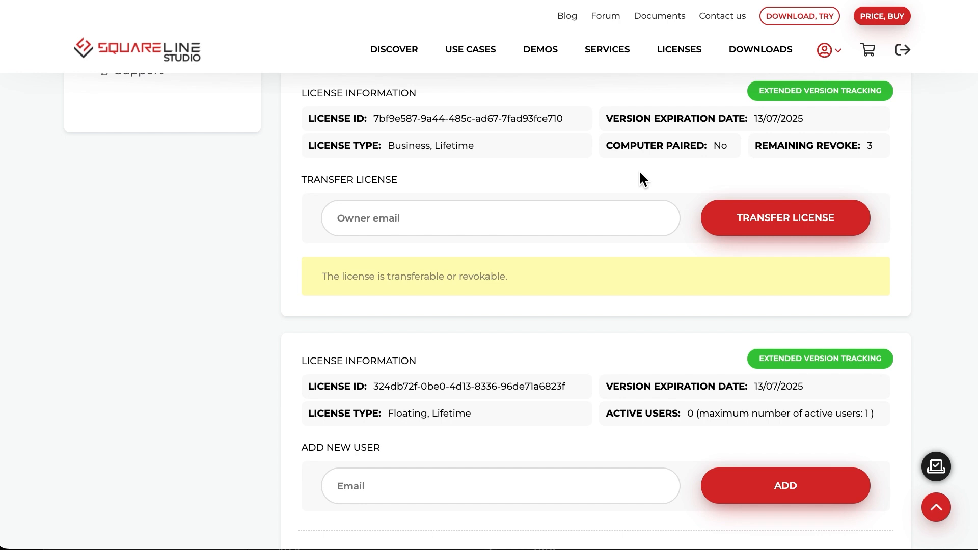
pyautogui.moveTo(567, 191)
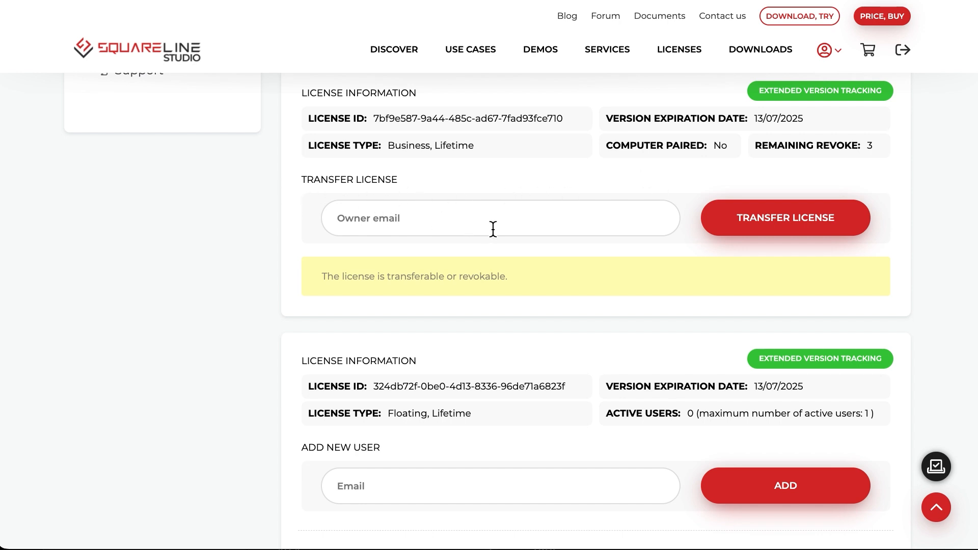
pyautogui.click(493, 218)
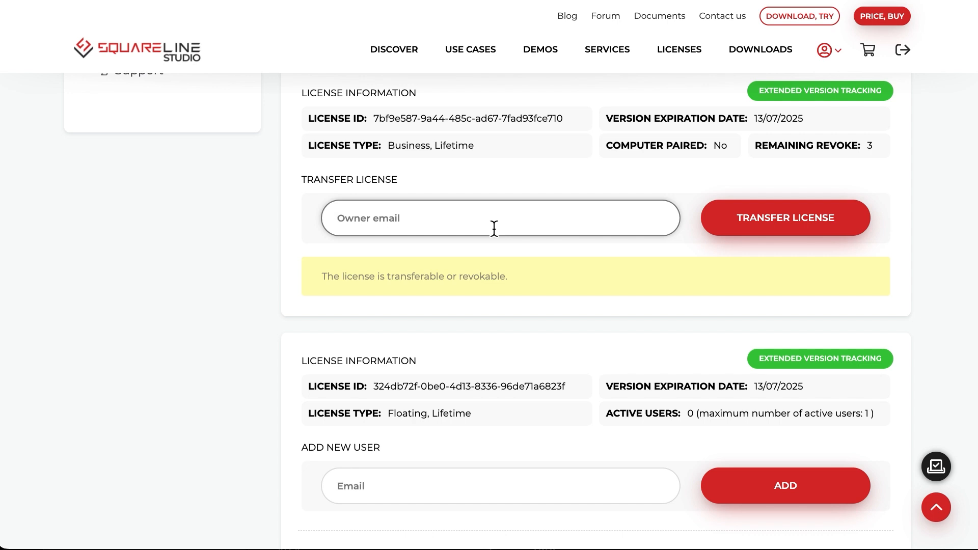
pyautogui.click(494, 219)
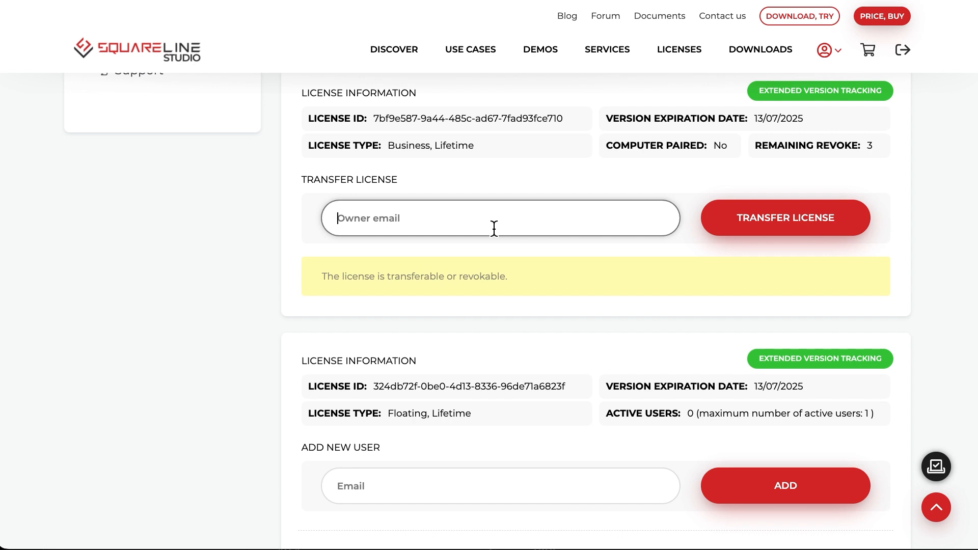
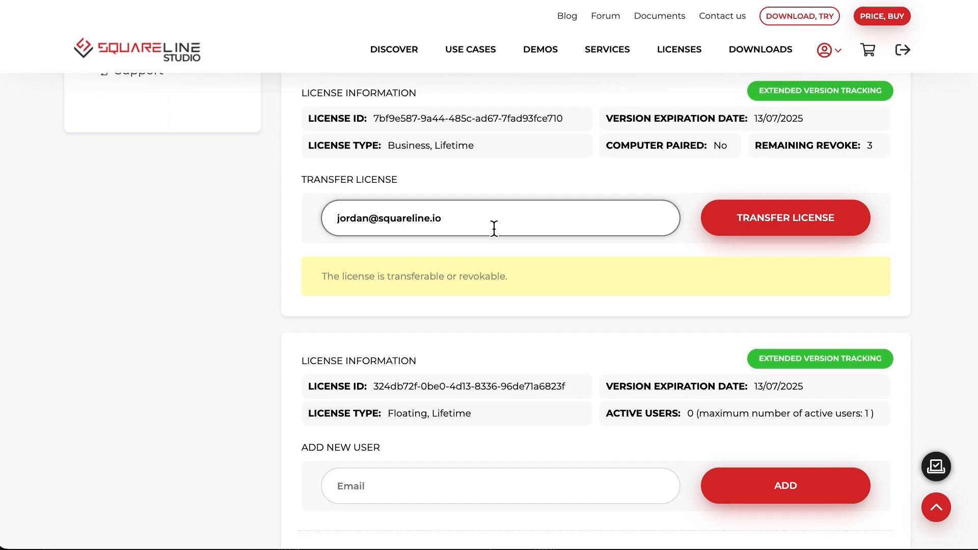
pyautogui.click(785, 218)
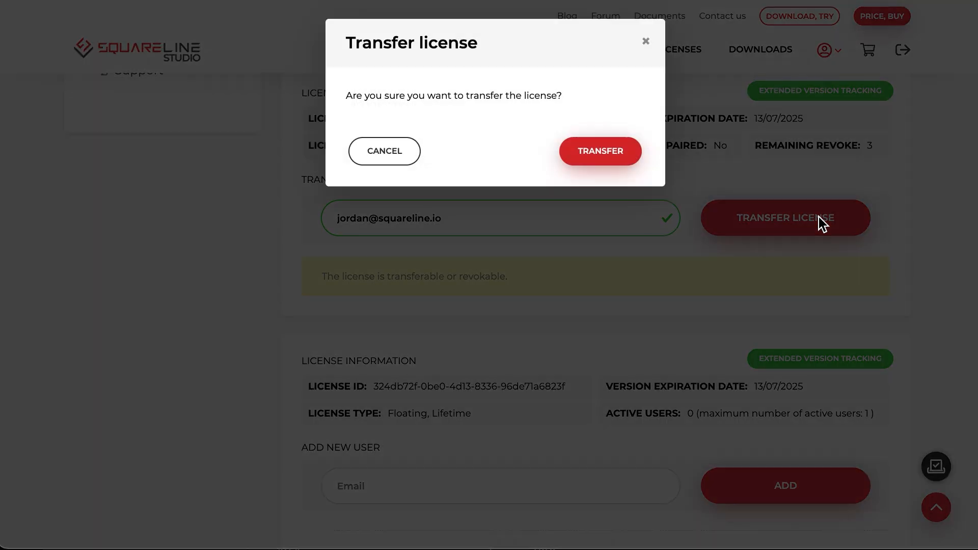
pyautogui.click(600, 150)
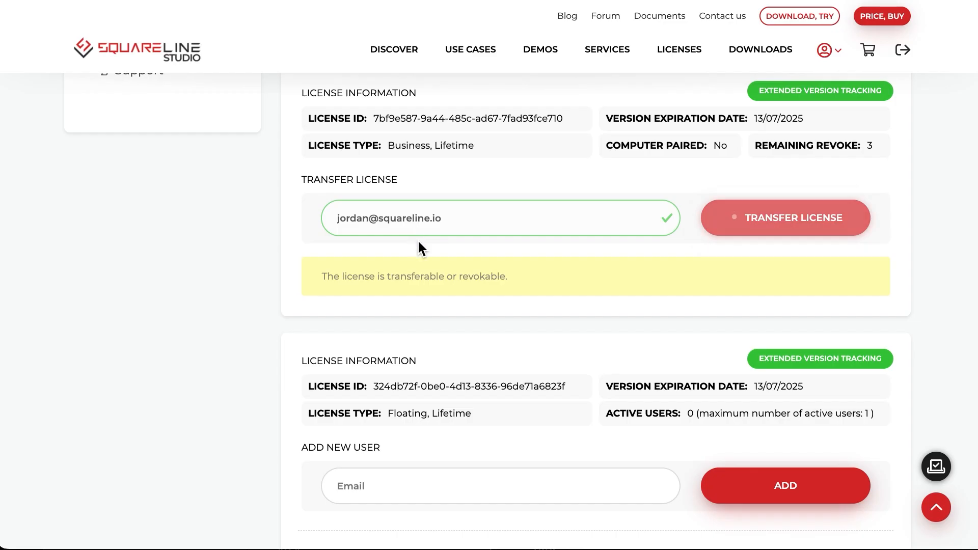
pyautogui.click(785, 218)
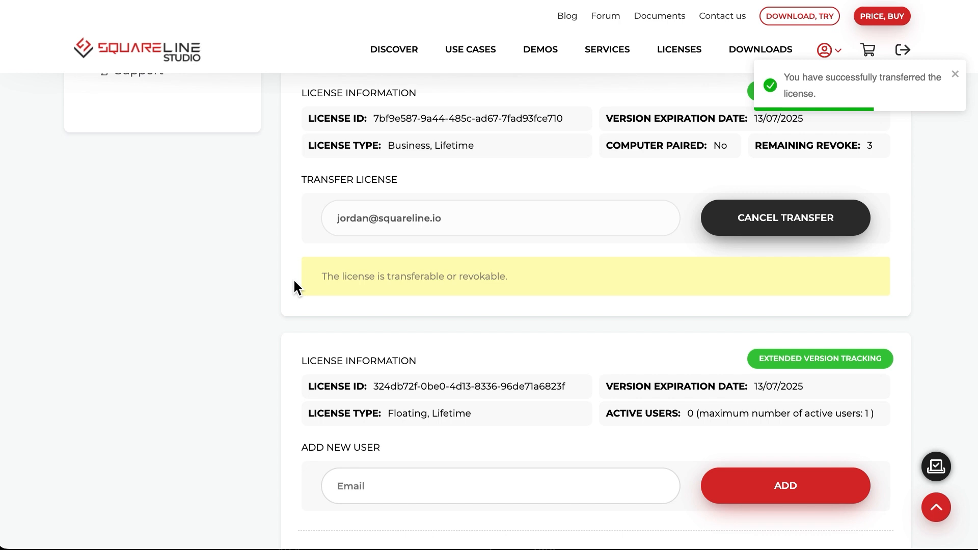
pyautogui.click(955, 74)
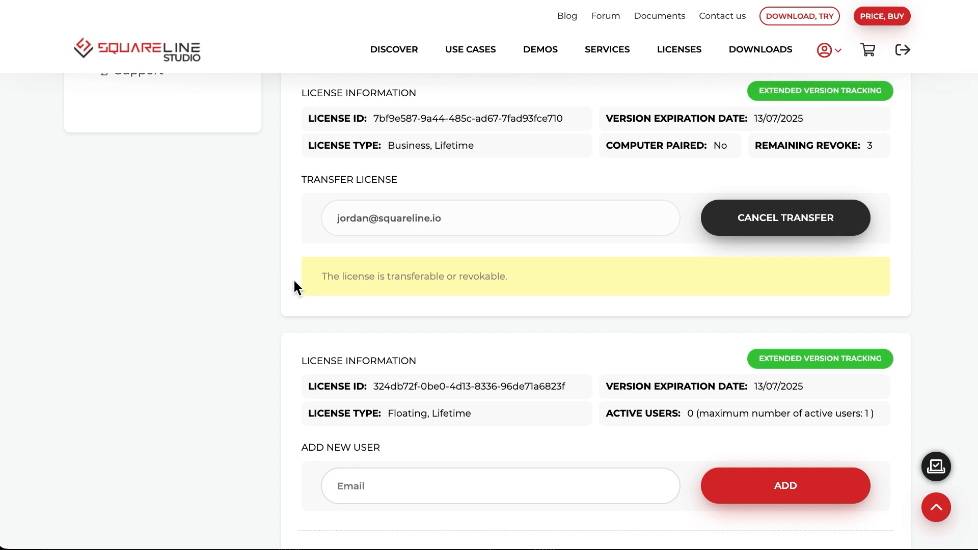
pyautogui.moveTo(789, 361)
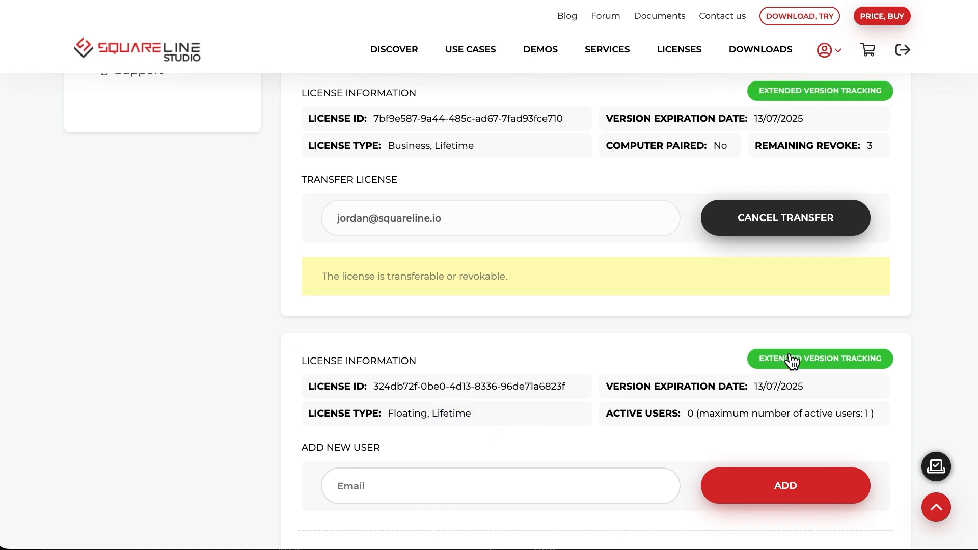
pyautogui.moveTo(844, 374)
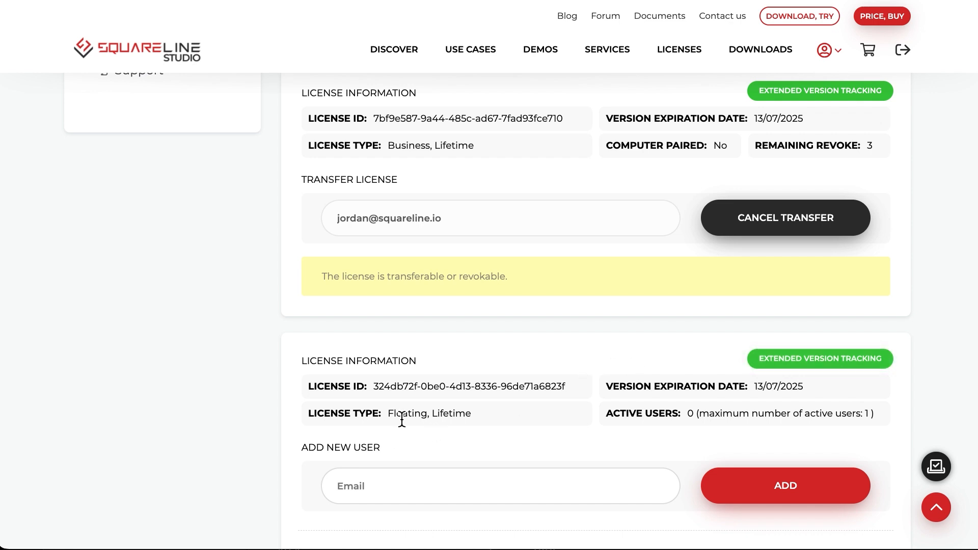
pyautogui.scroll(-3)
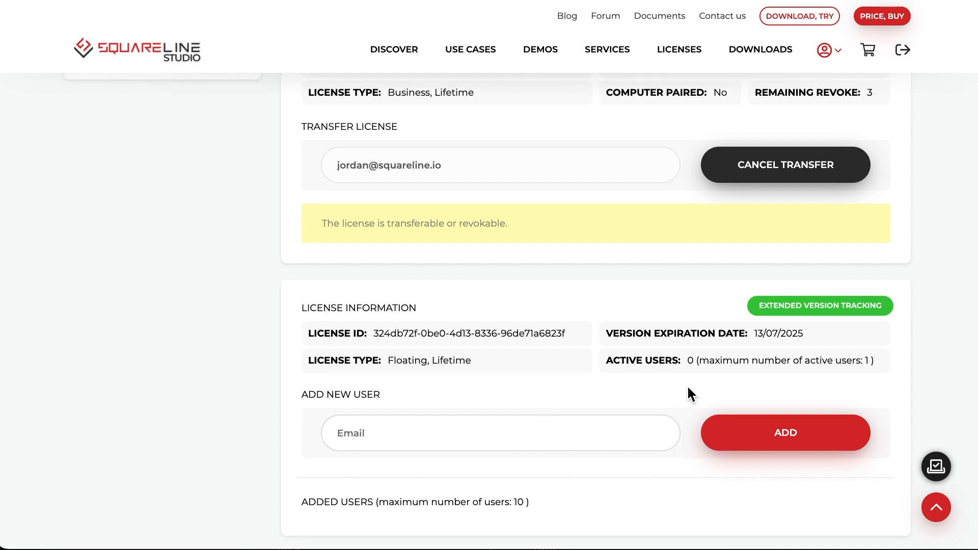
pyautogui.moveTo(690, 381)
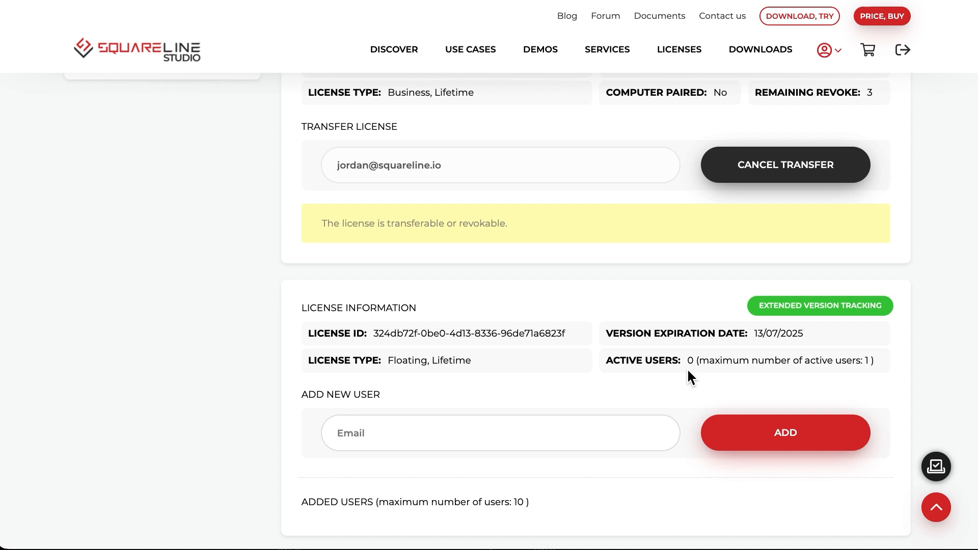
pyautogui.moveTo(730, 378)
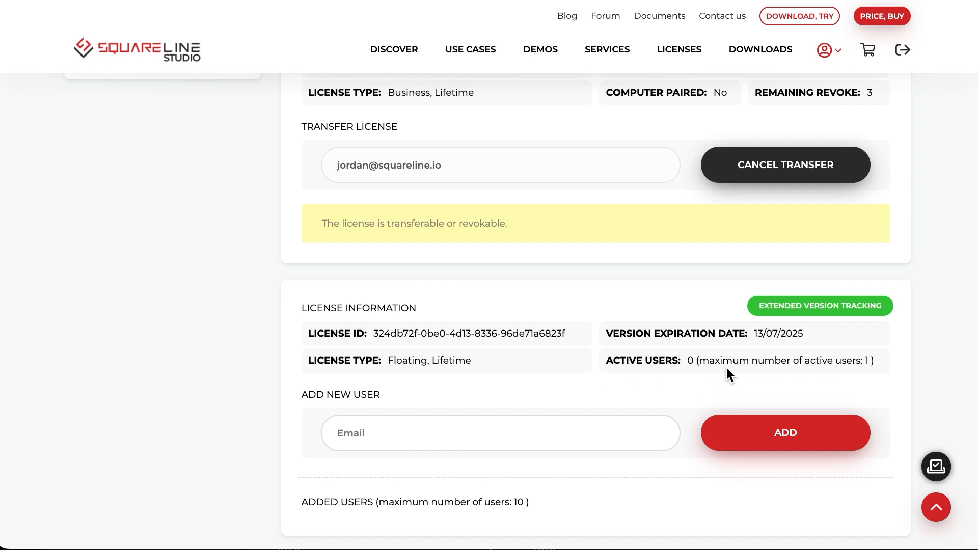
pyautogui.moveTo(611, 361); pyautogui.dragTo(873, 360)
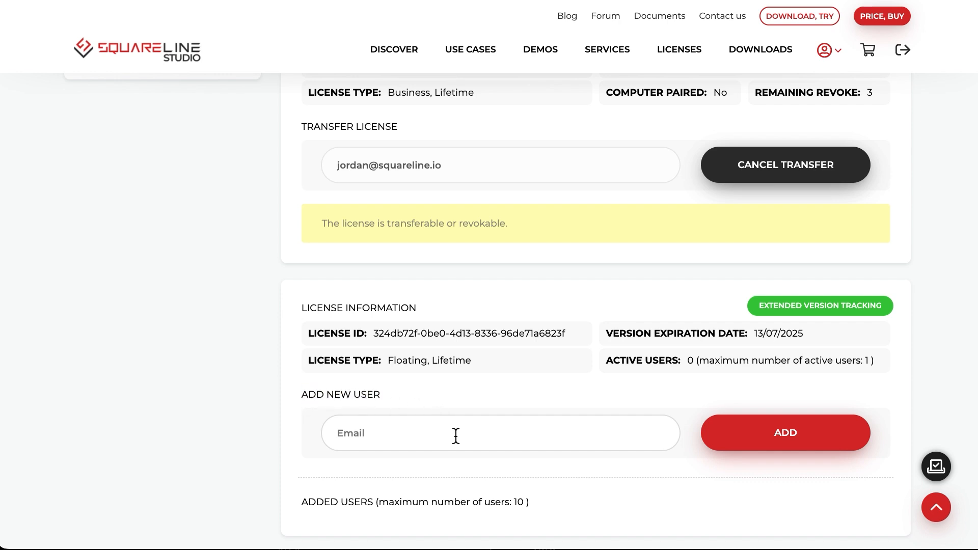
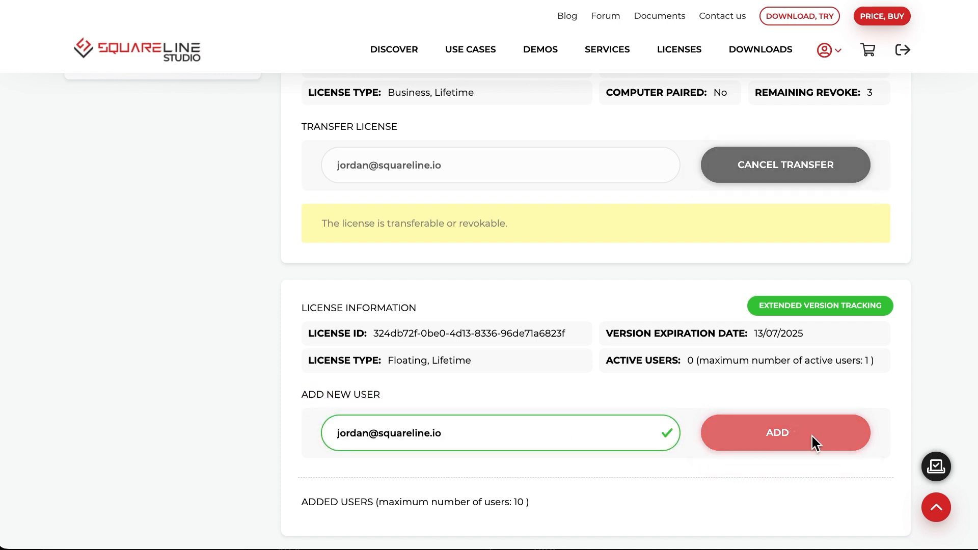
pyautogui.click(785, 432)
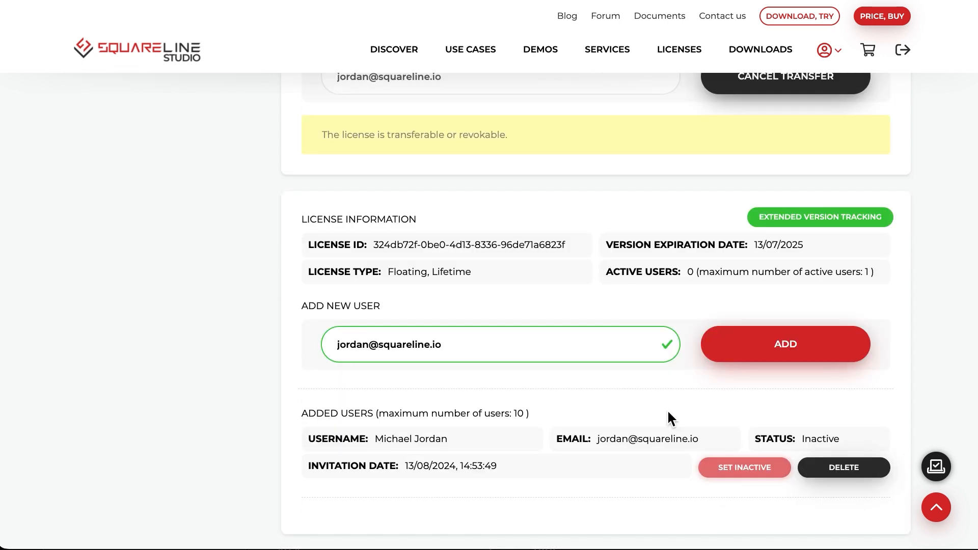
pyautogui.scroll(-3)
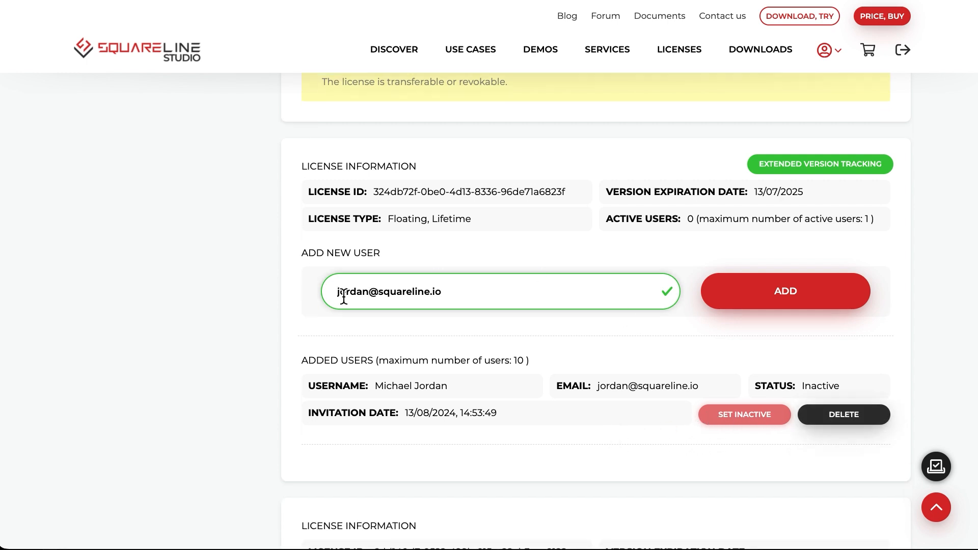
pyautogui.click(786, 291)
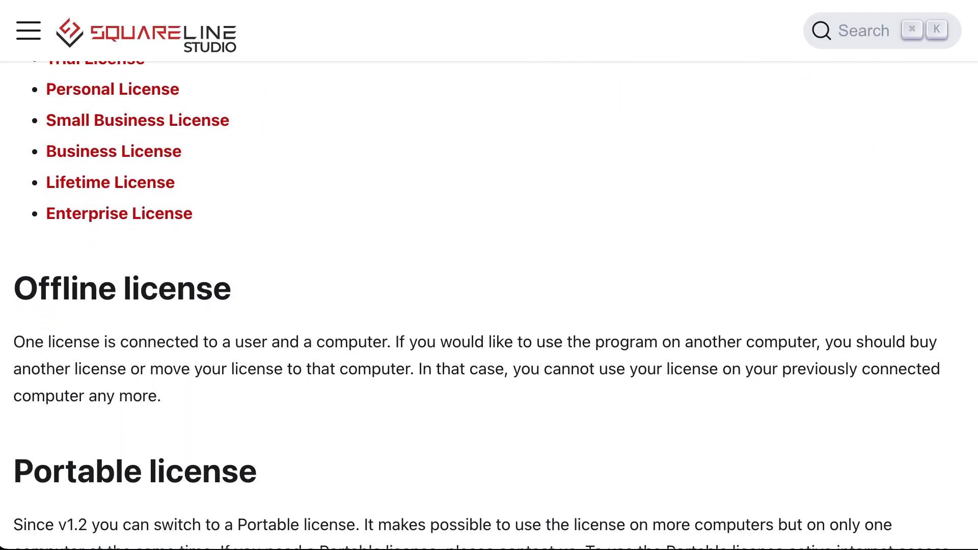
# Step: Scroll through the documentation's license types and License manager sections
pyautogui.scroll(3)
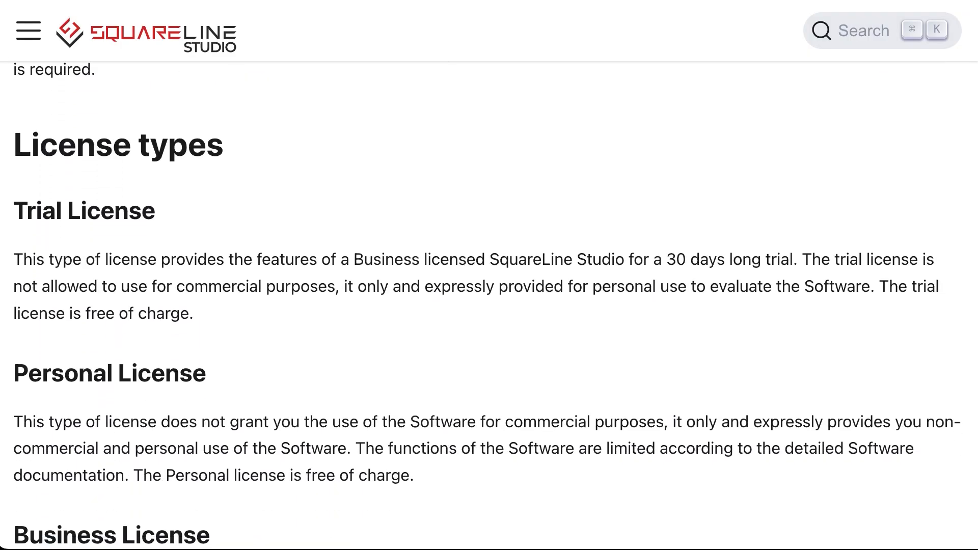
pyautogui.scroll(-3)
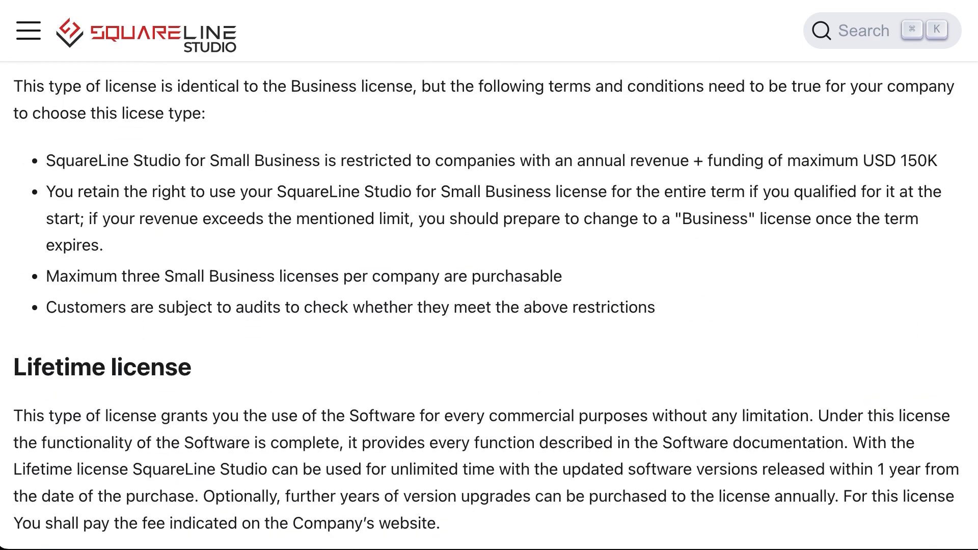
pyautogui.scroll(-3)
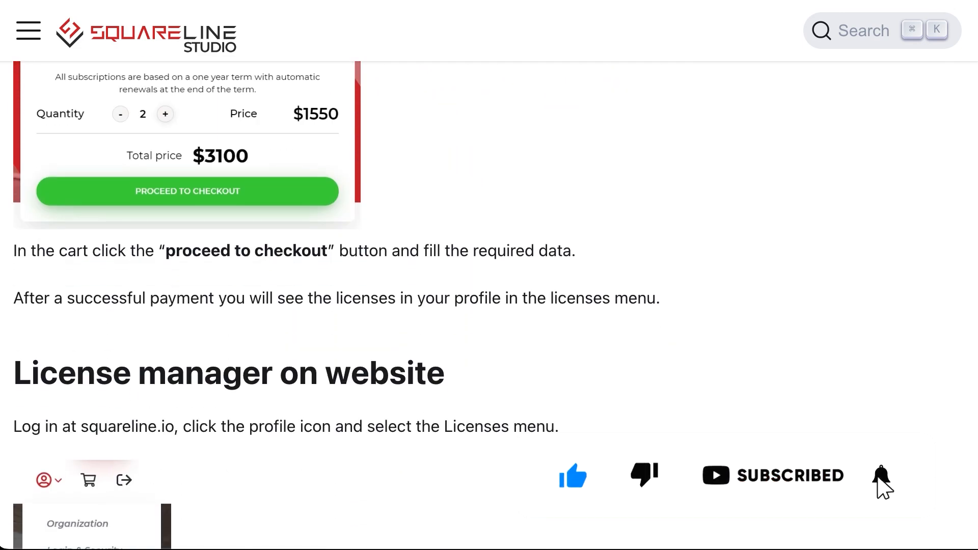
pyautogui.scroll(-3)
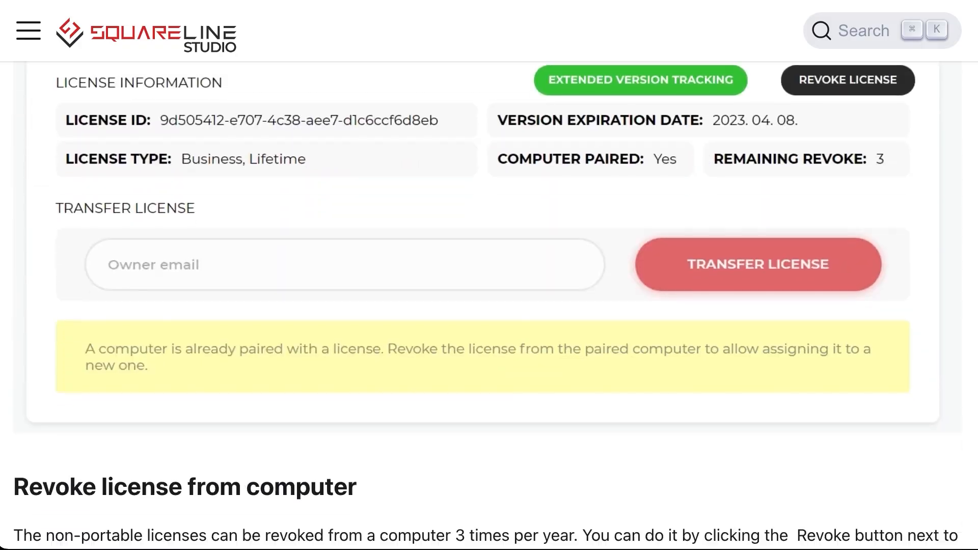